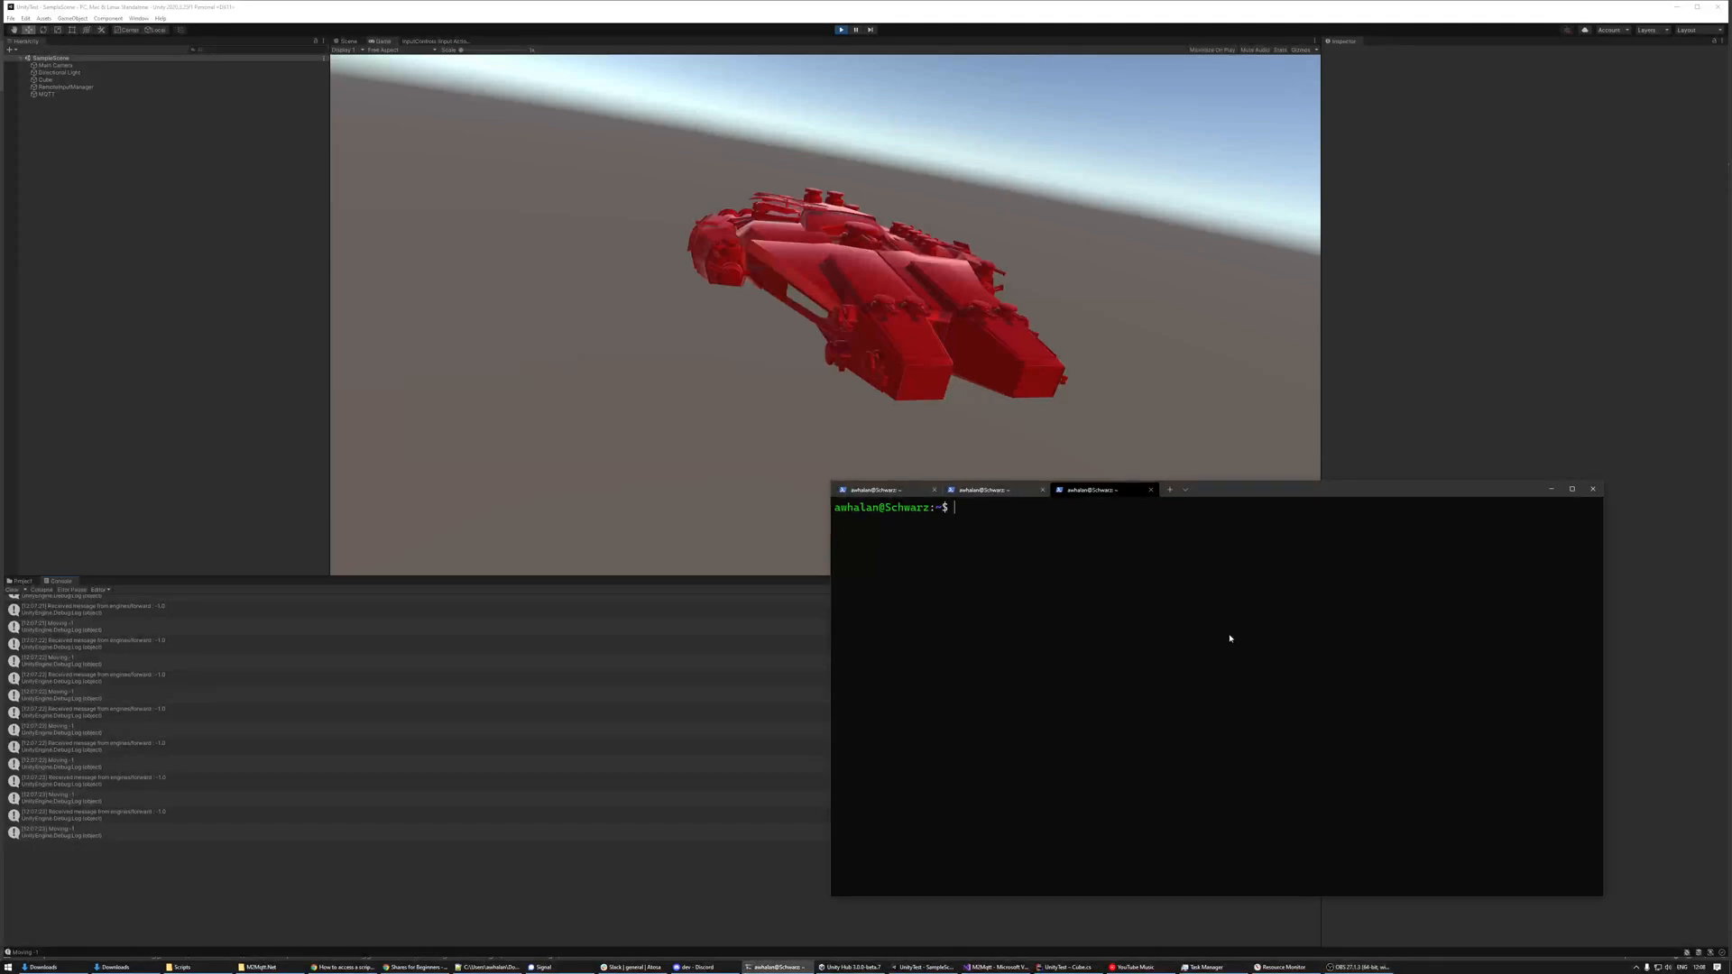
{"action": "mouse_move", "coordinate": [1224, 638]}
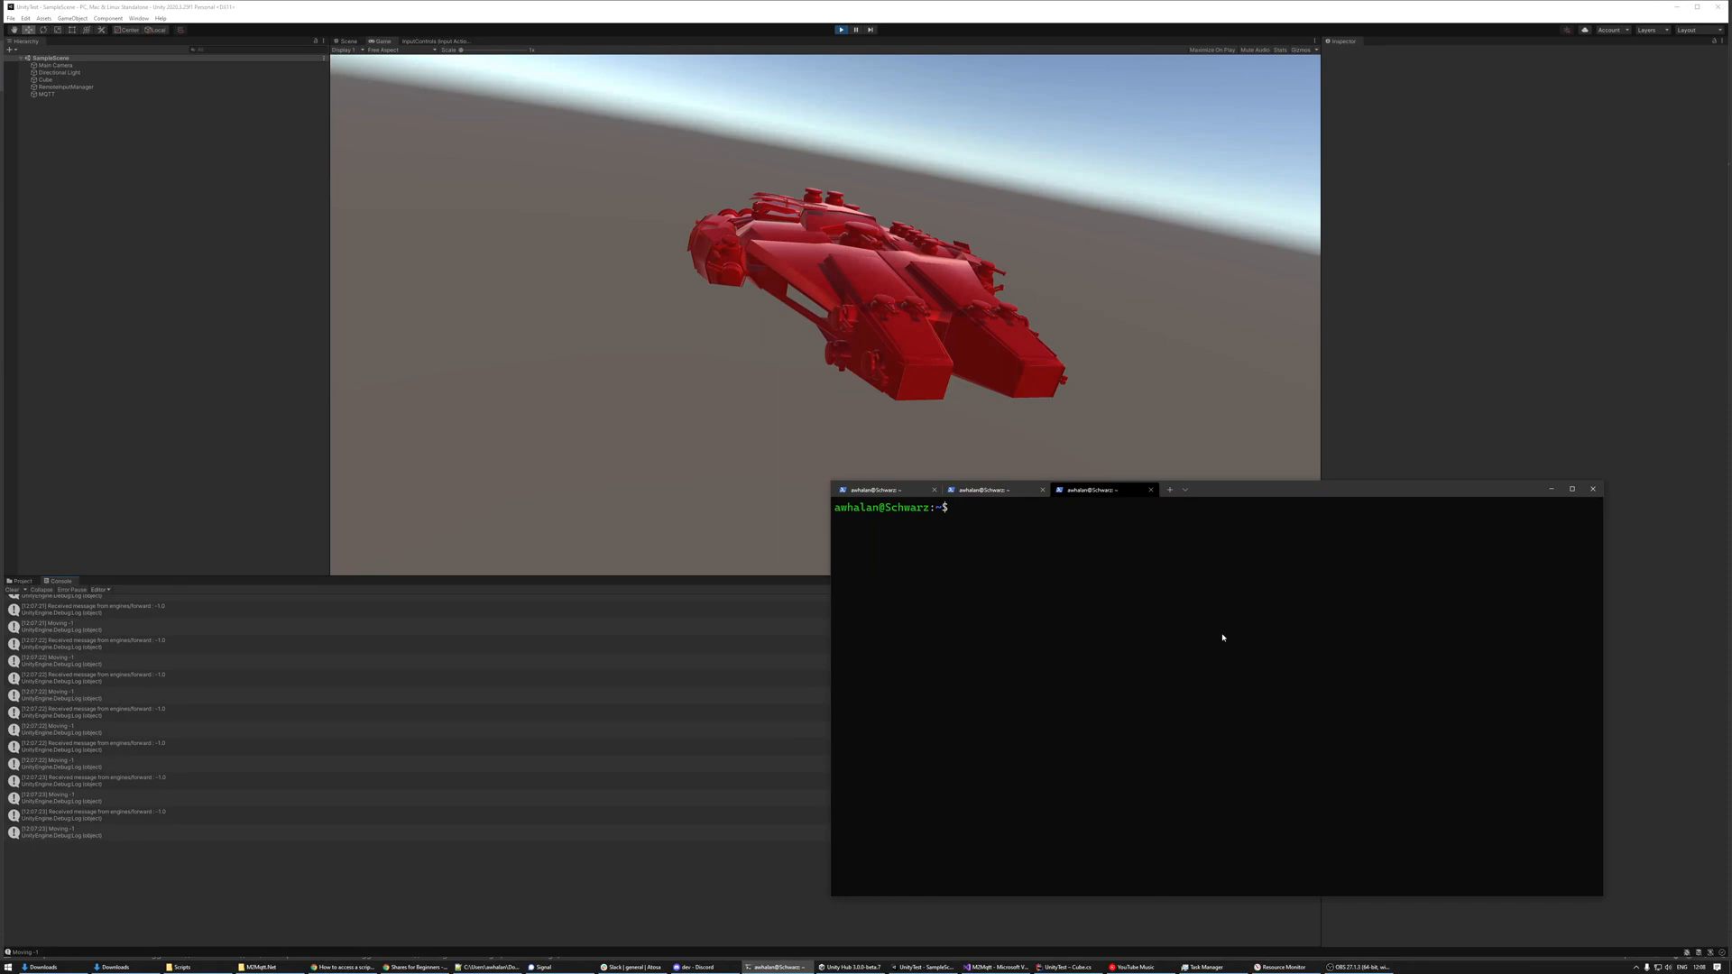
Publish a retained "-1.0" message to the engines/forward topic with mosquitto_pub.
{"action": "type", "text": "mosquitto_pub -t engines/forward -m \"-1.0\" --retain"}
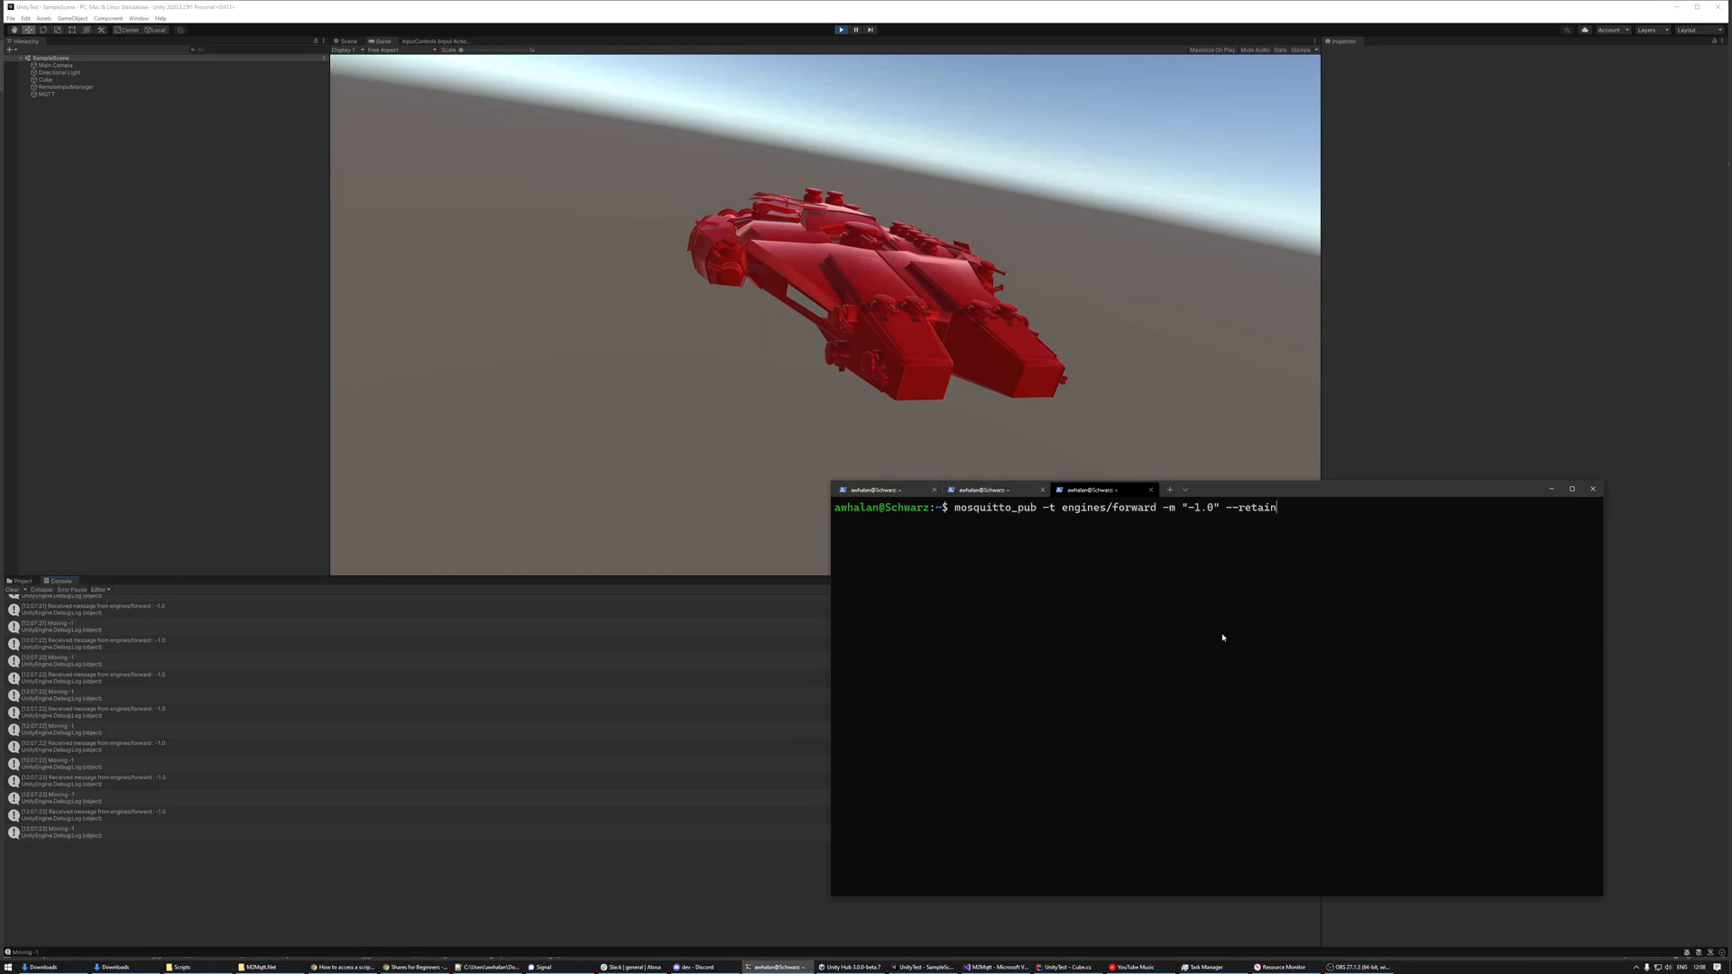
{"action": "key", "text": "Return"}
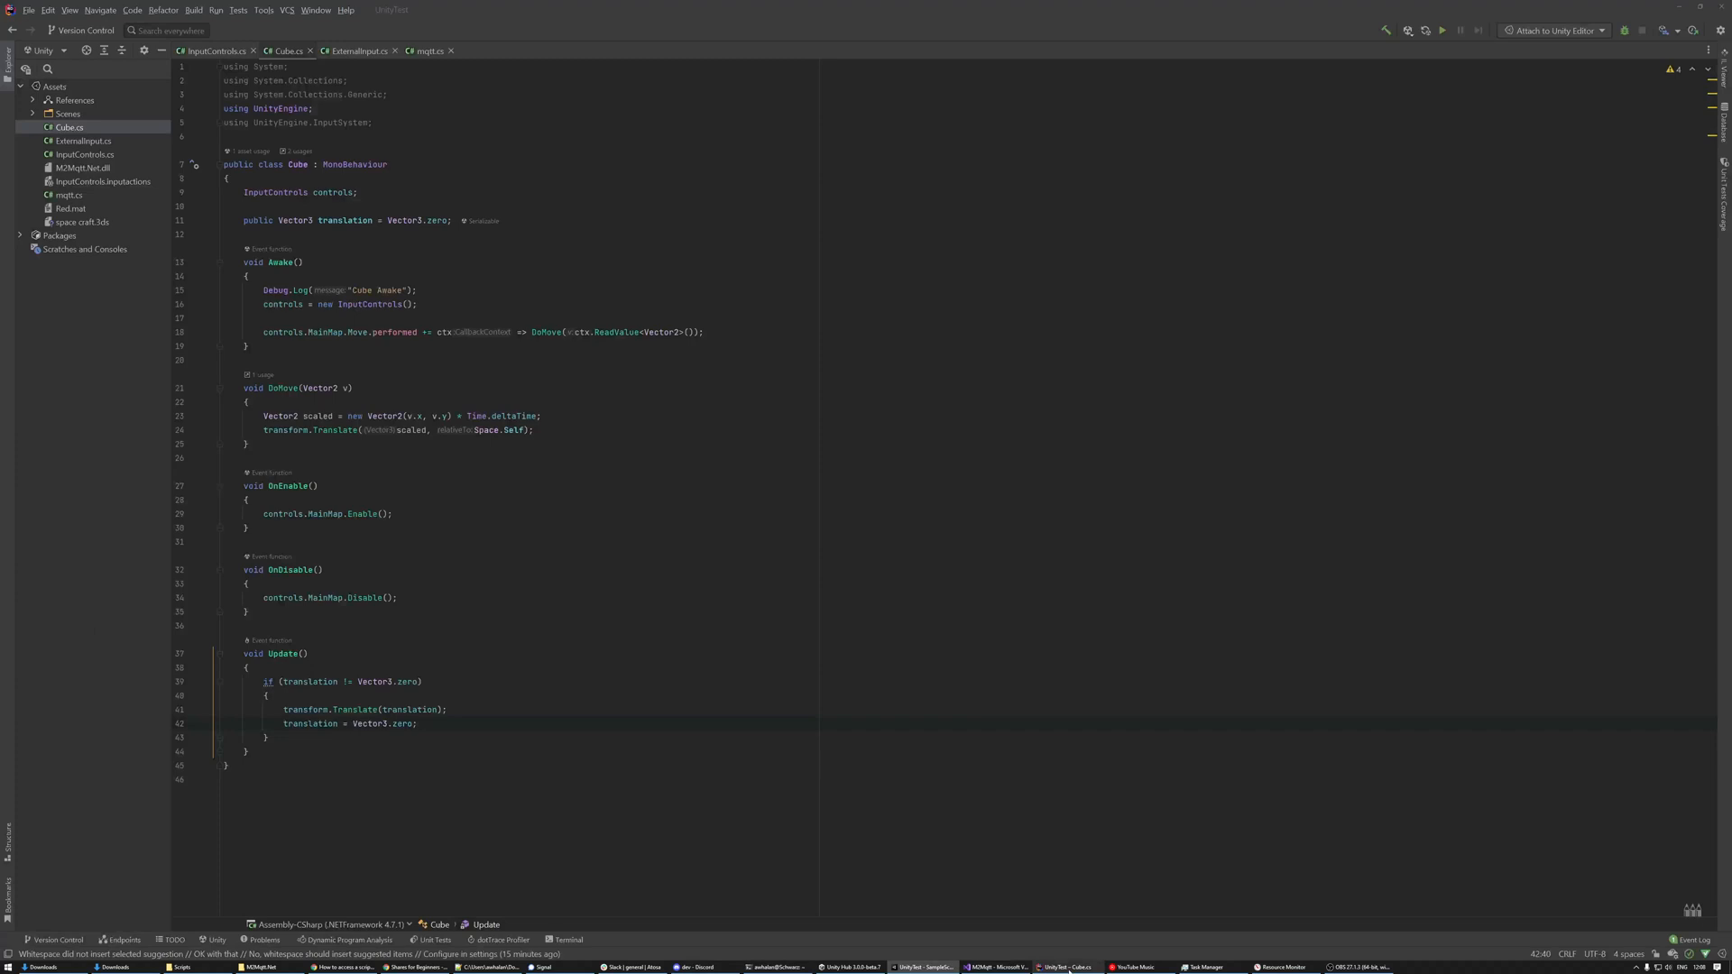
{"action": "left_click", "coordinate": [1441, 29]}
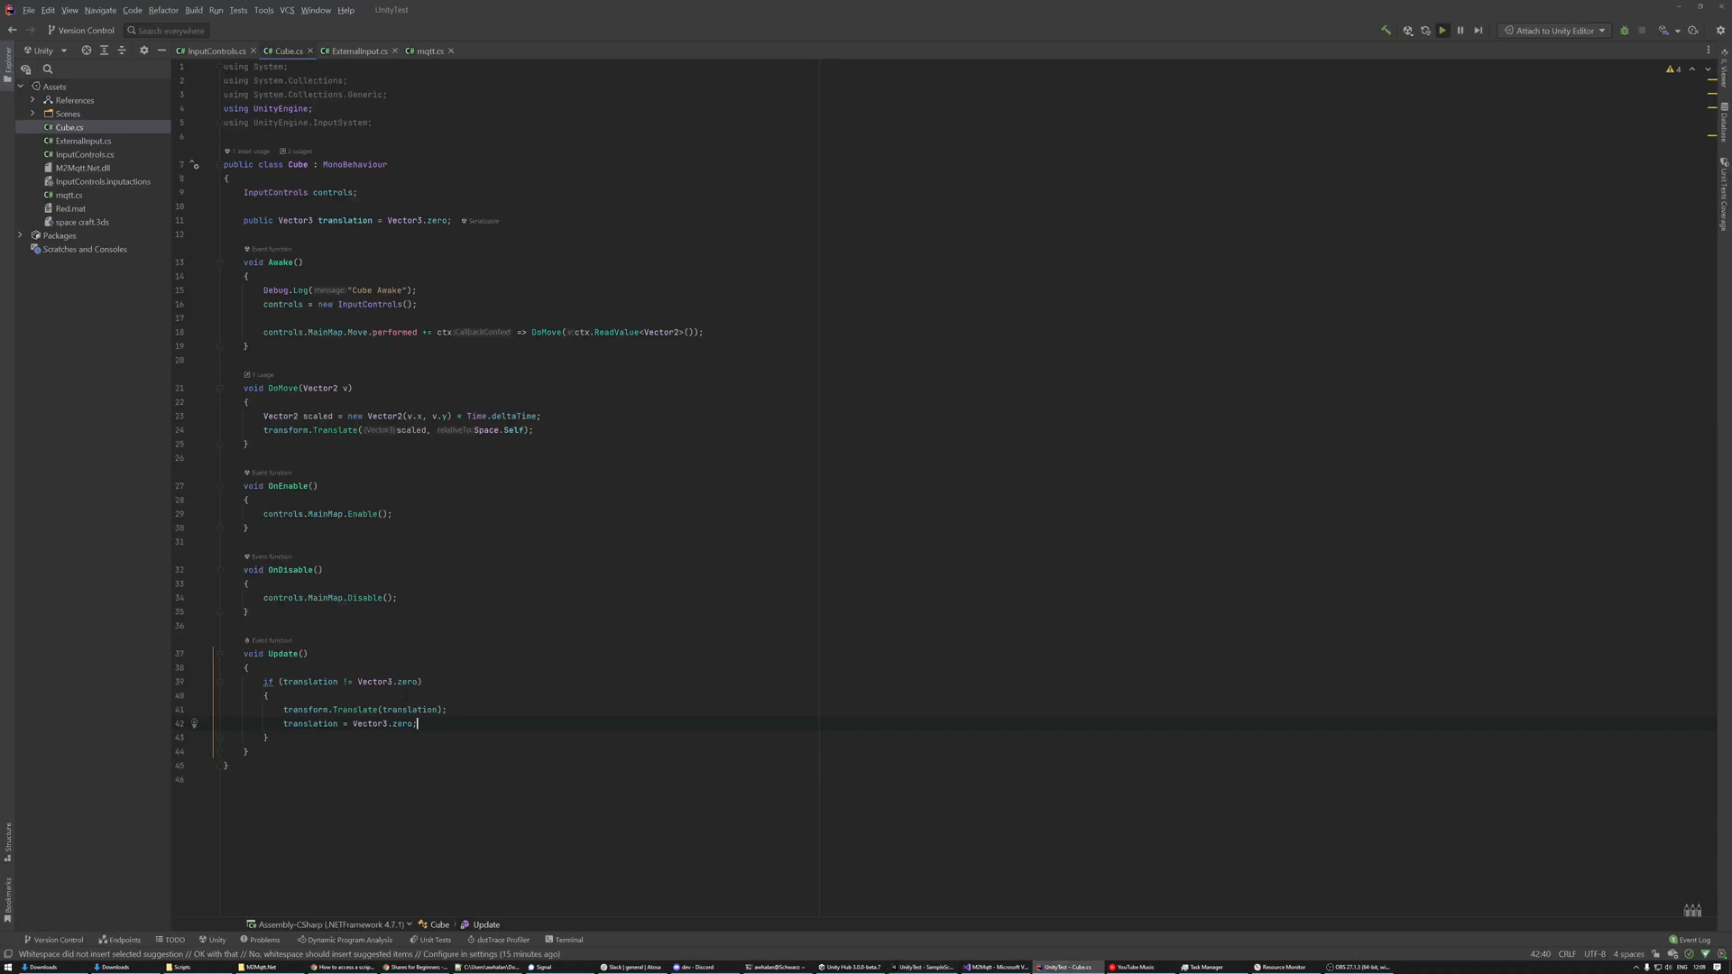
{"action": "left_click", "coordinate": [355, 51]}
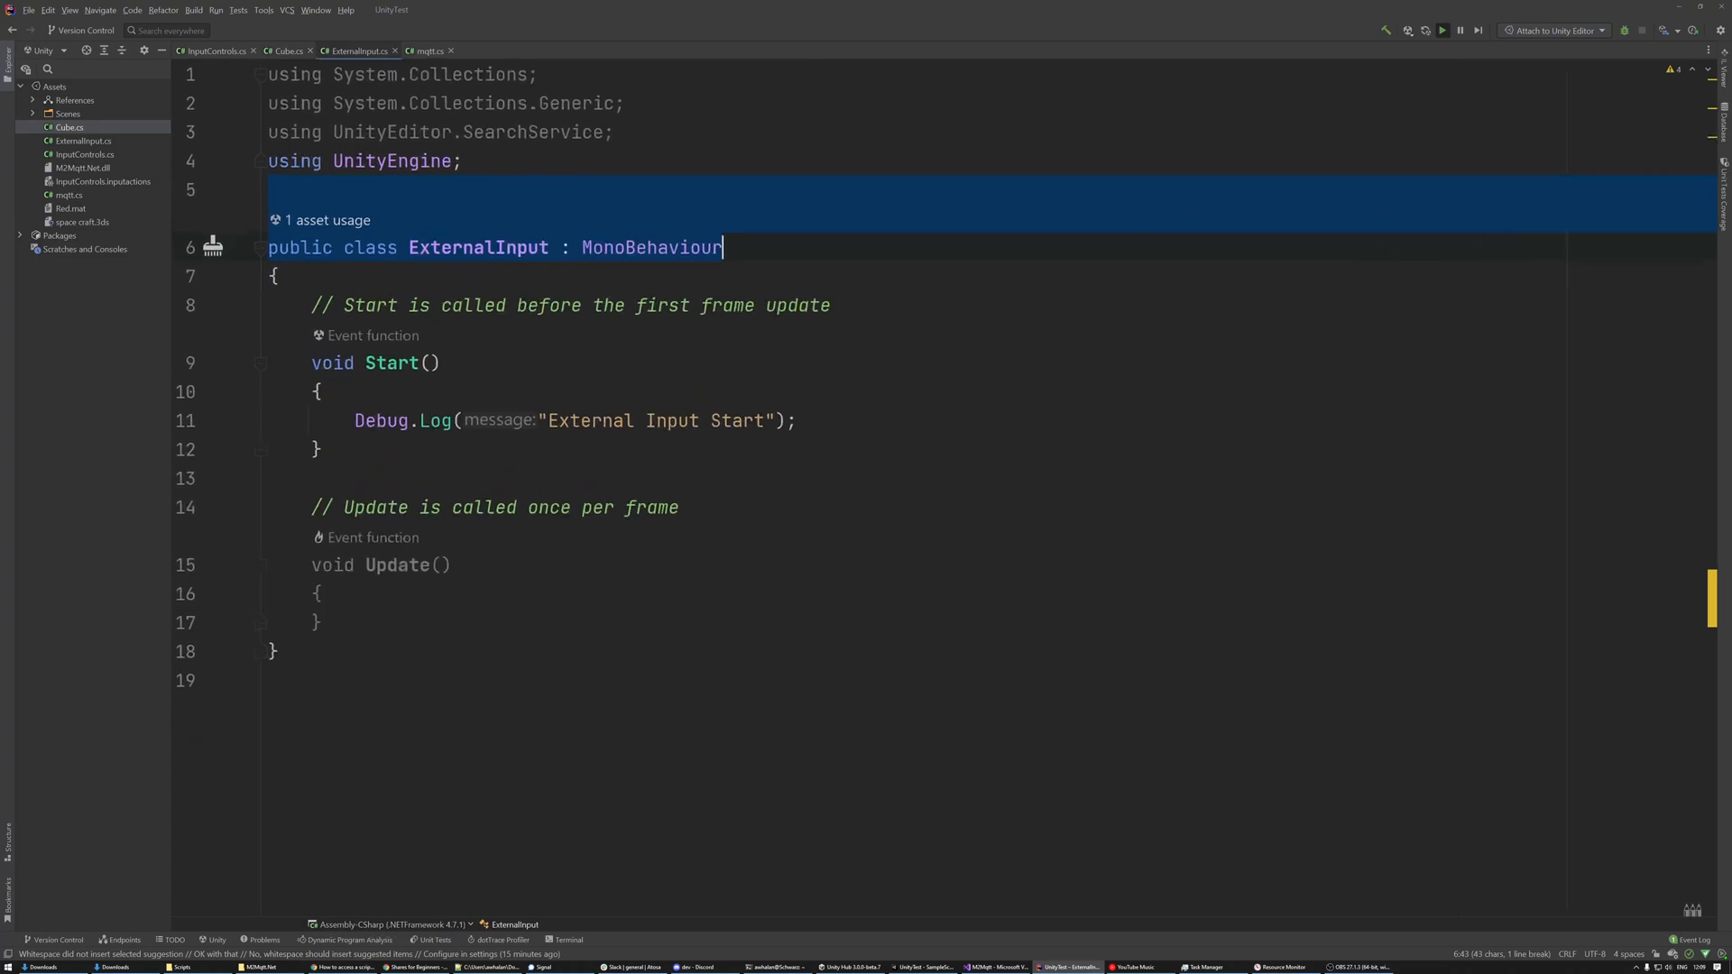
{"action": "left_click", "coordinate": [425, 50]}
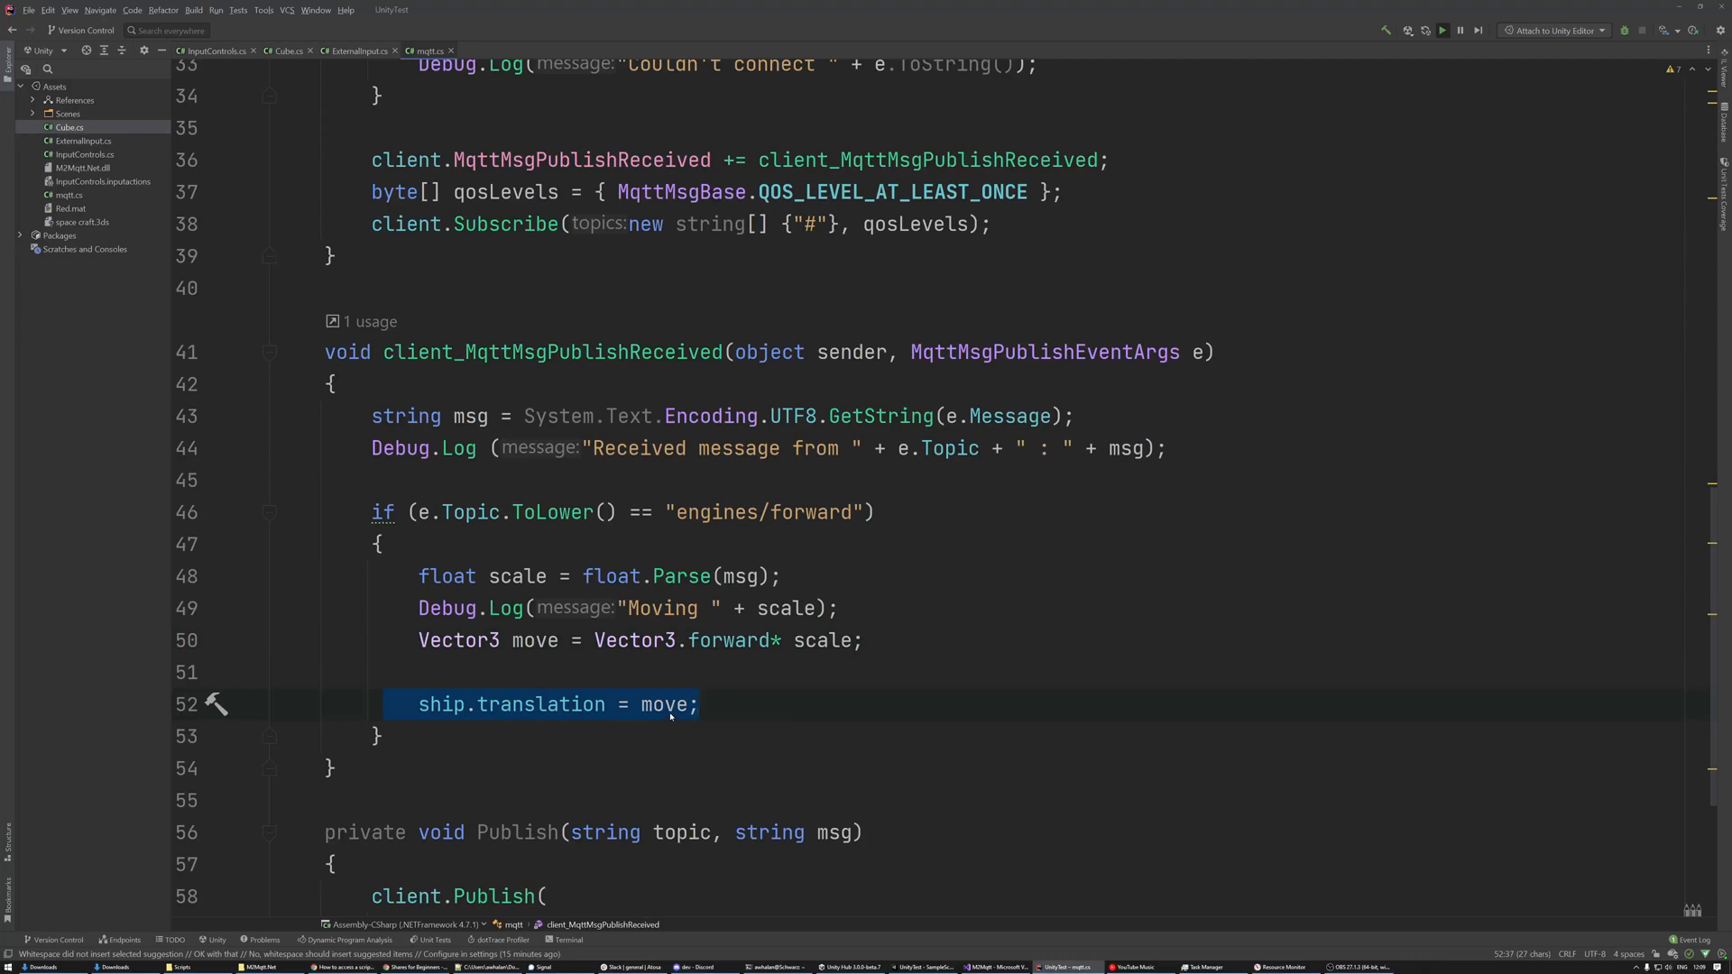
{"action": "scroll", "scroll_direction": "up", "scroll_amount": 3}
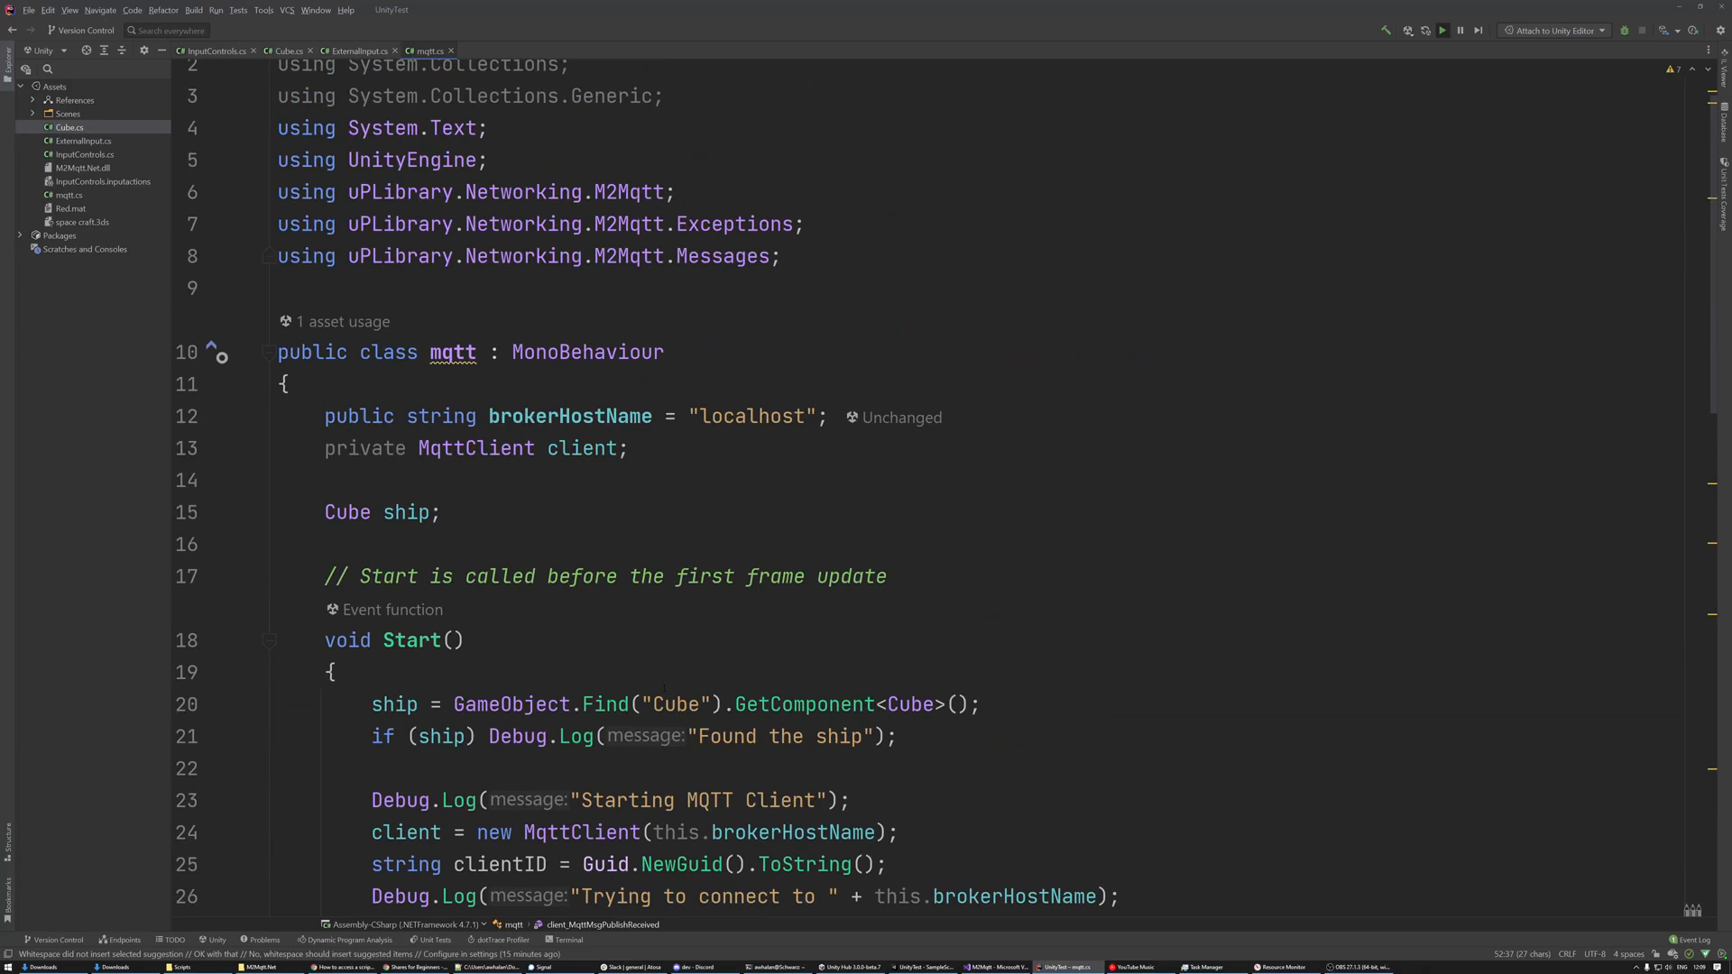
{"action": "left_click", "coordinate": [287, 51]}
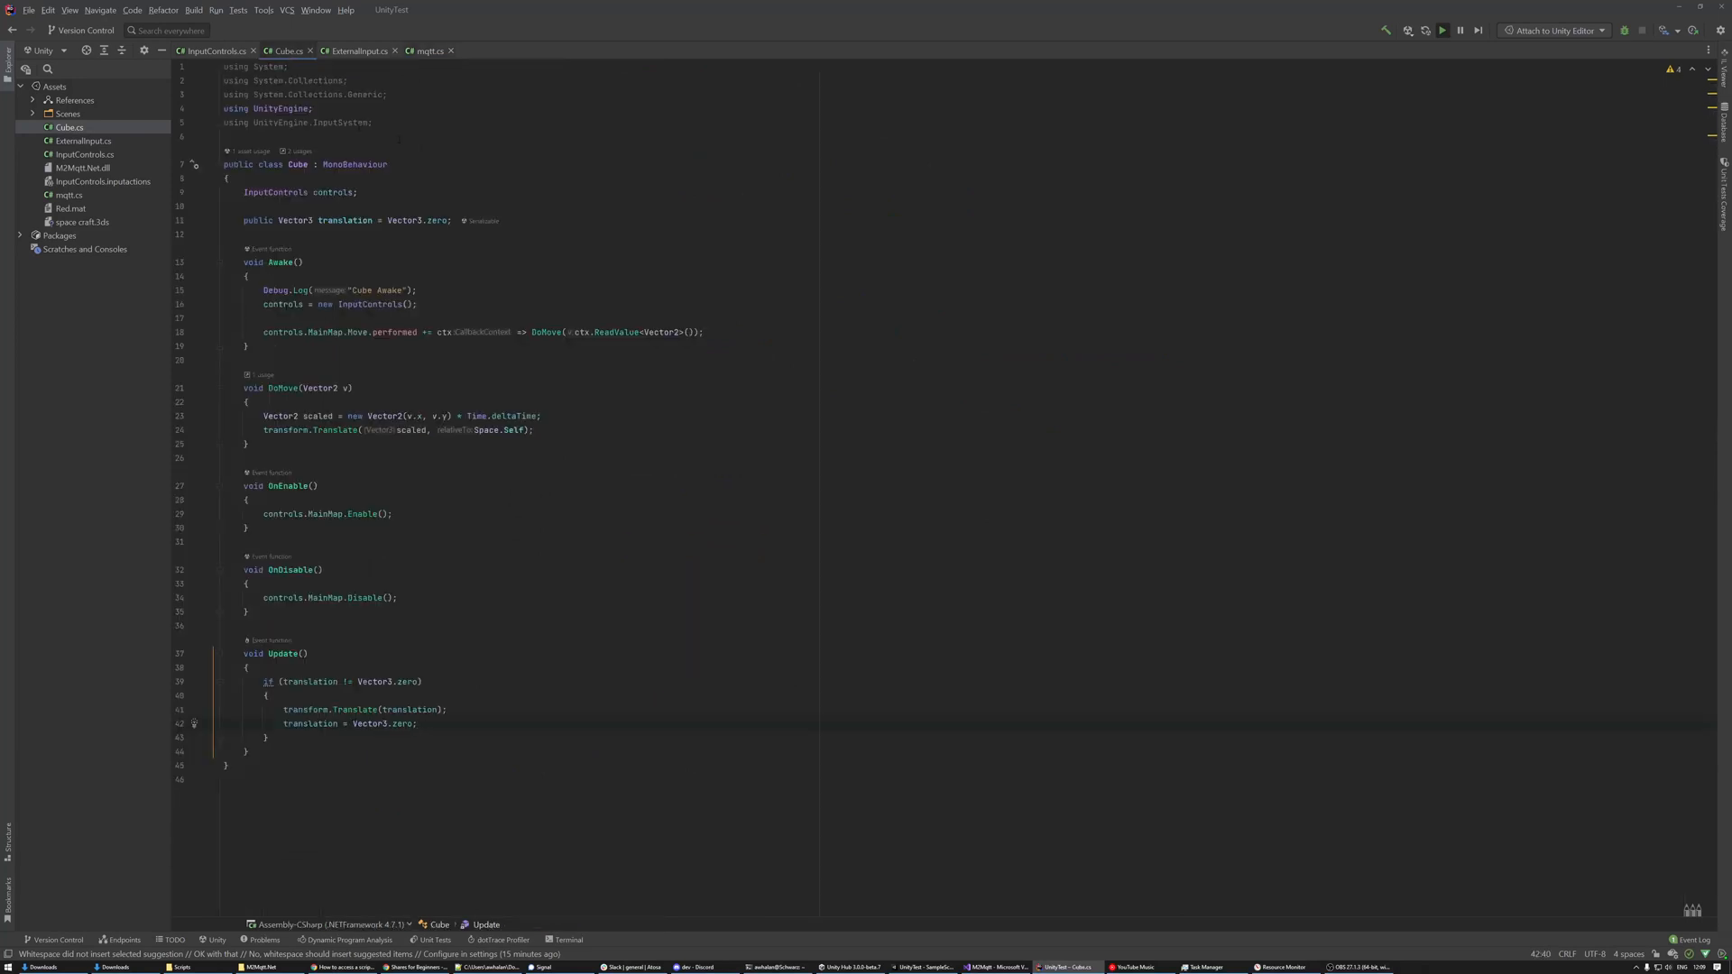
Review Cube.cs, then switch to mqtt.cs and highlight the Debug.Log line in client_MqttMsgPublishReceived.
{"action": "scroll", "scroll_direction": "down", "scroll_amount": 3}
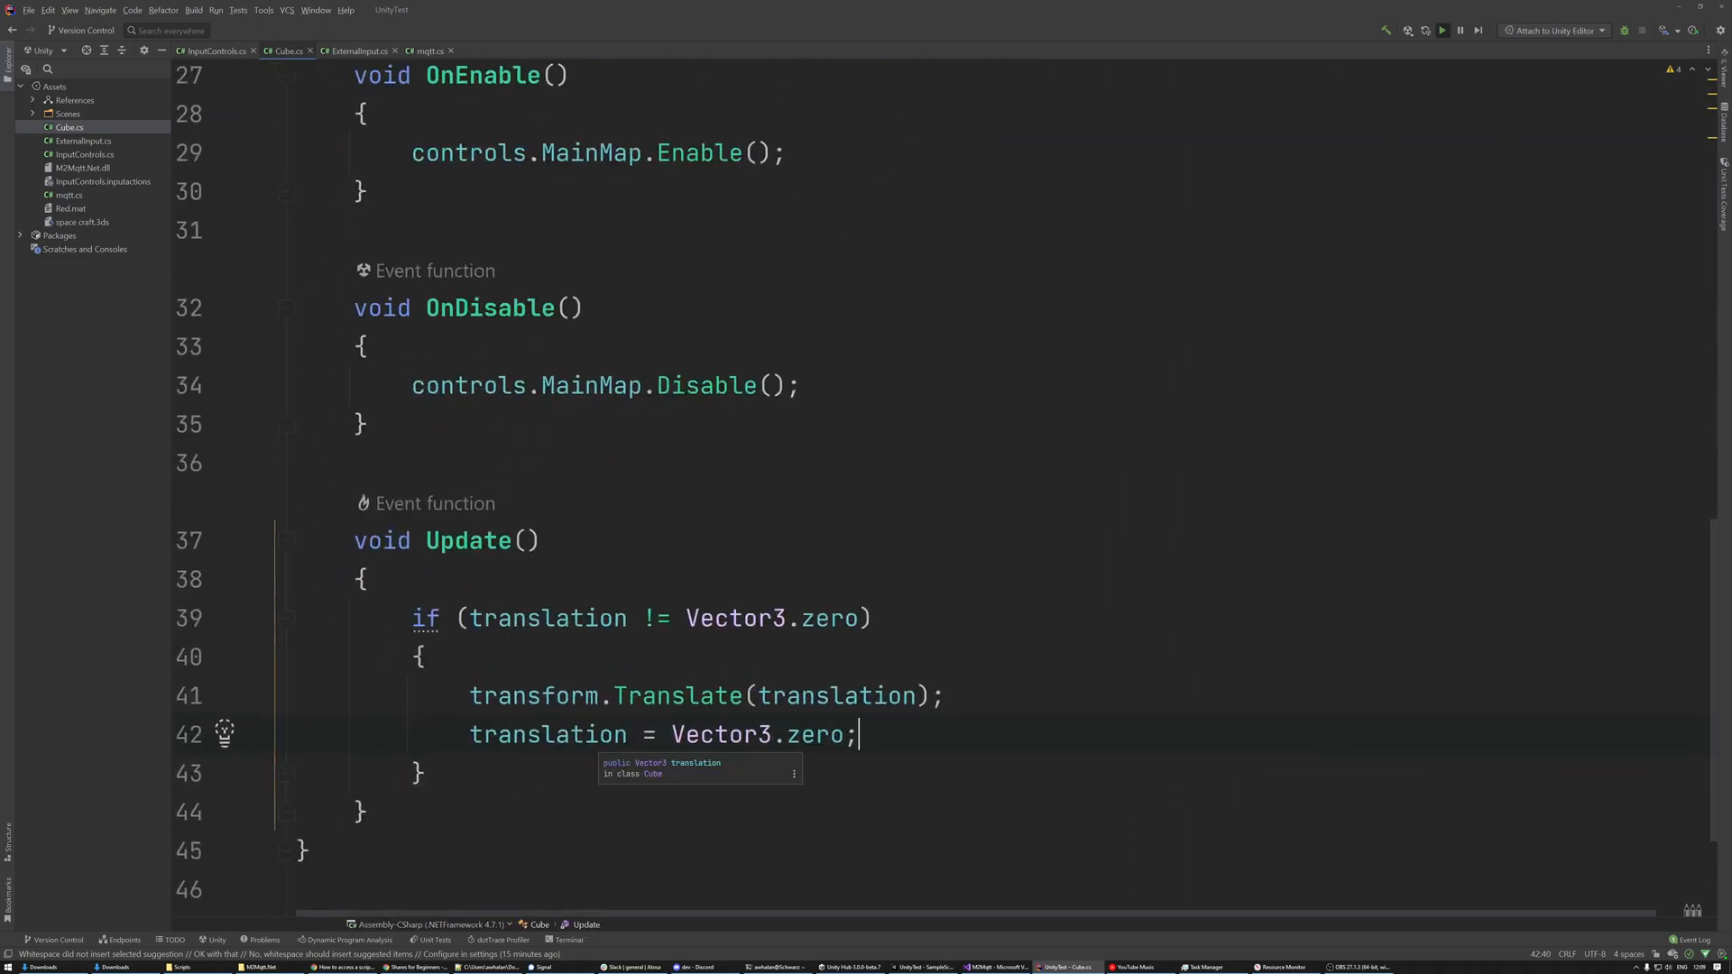
{"action": "scroll", "scroll_direction": "down", "scroll_amount": 3}
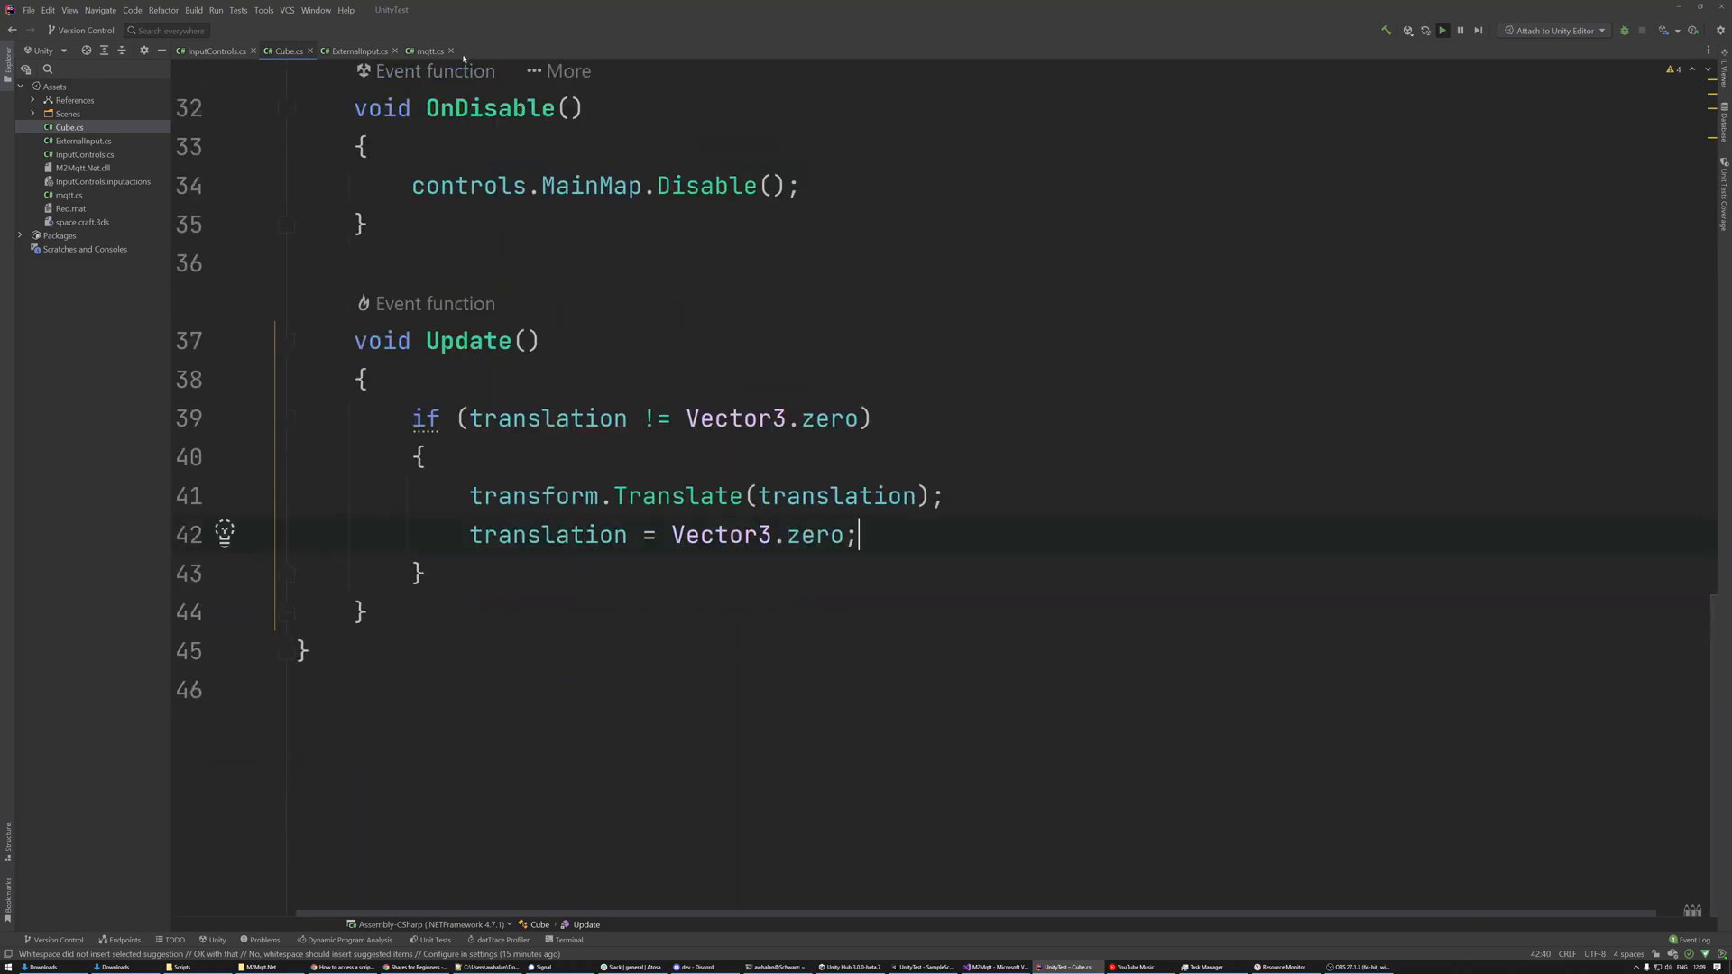
{"action": "left_click", "coordinate": [428, 51]}
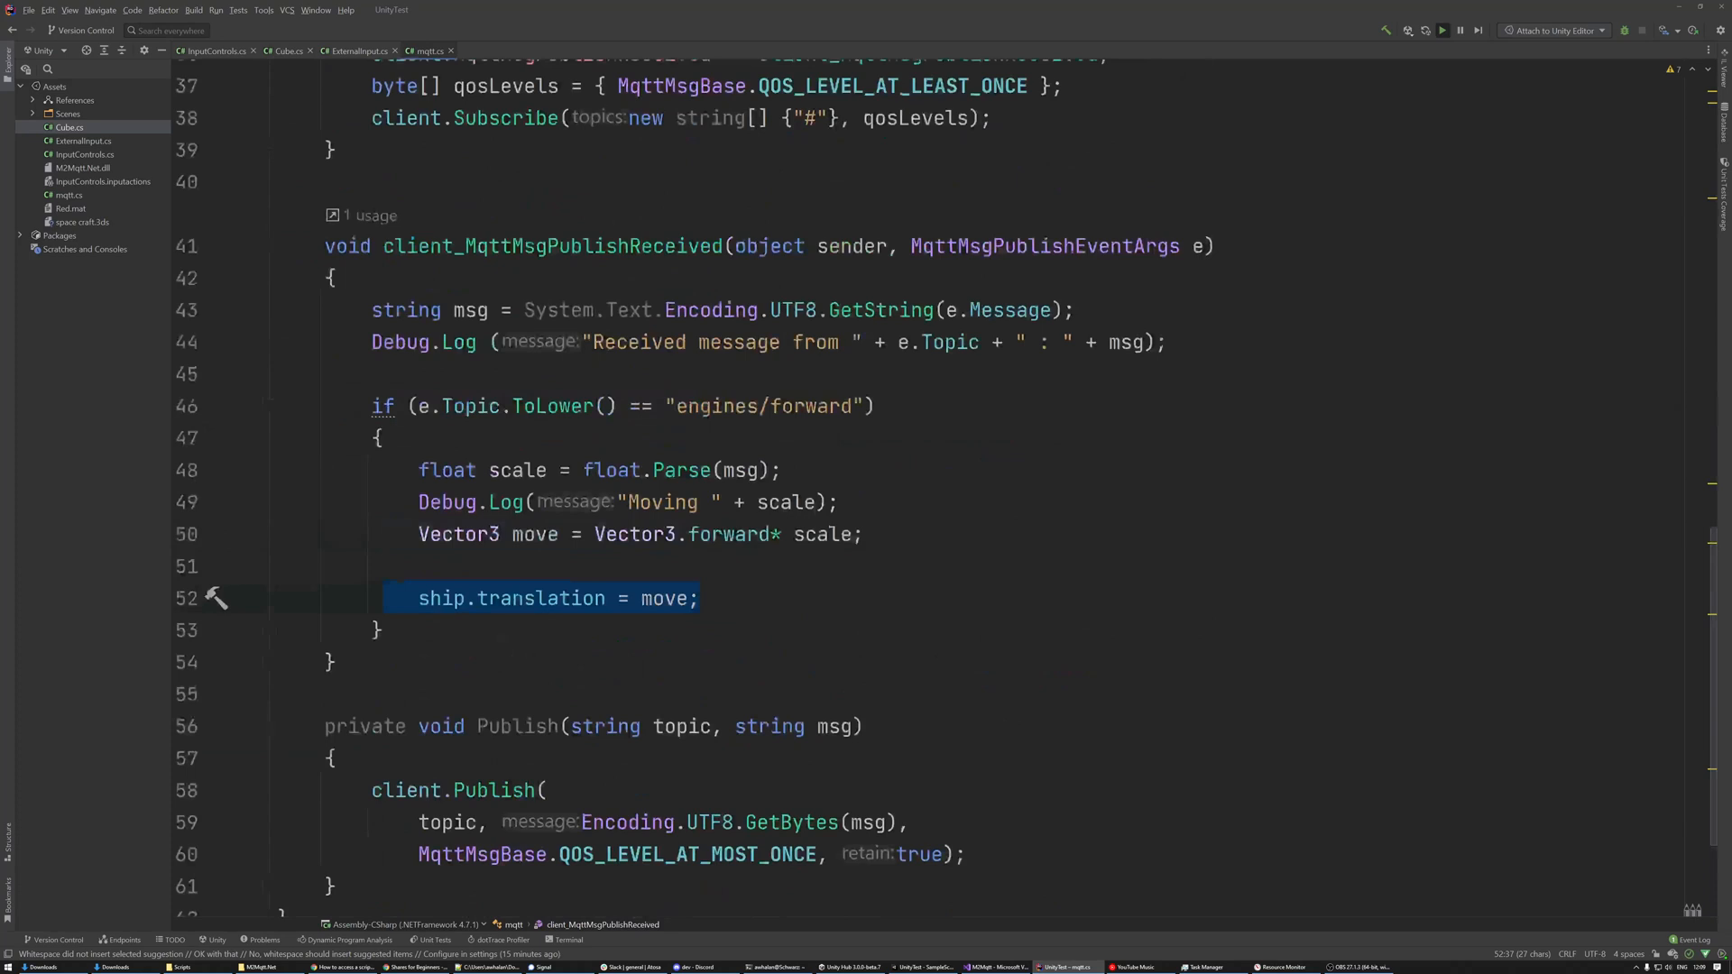
{"action": "left_click", "coordinate": [503, 341]}
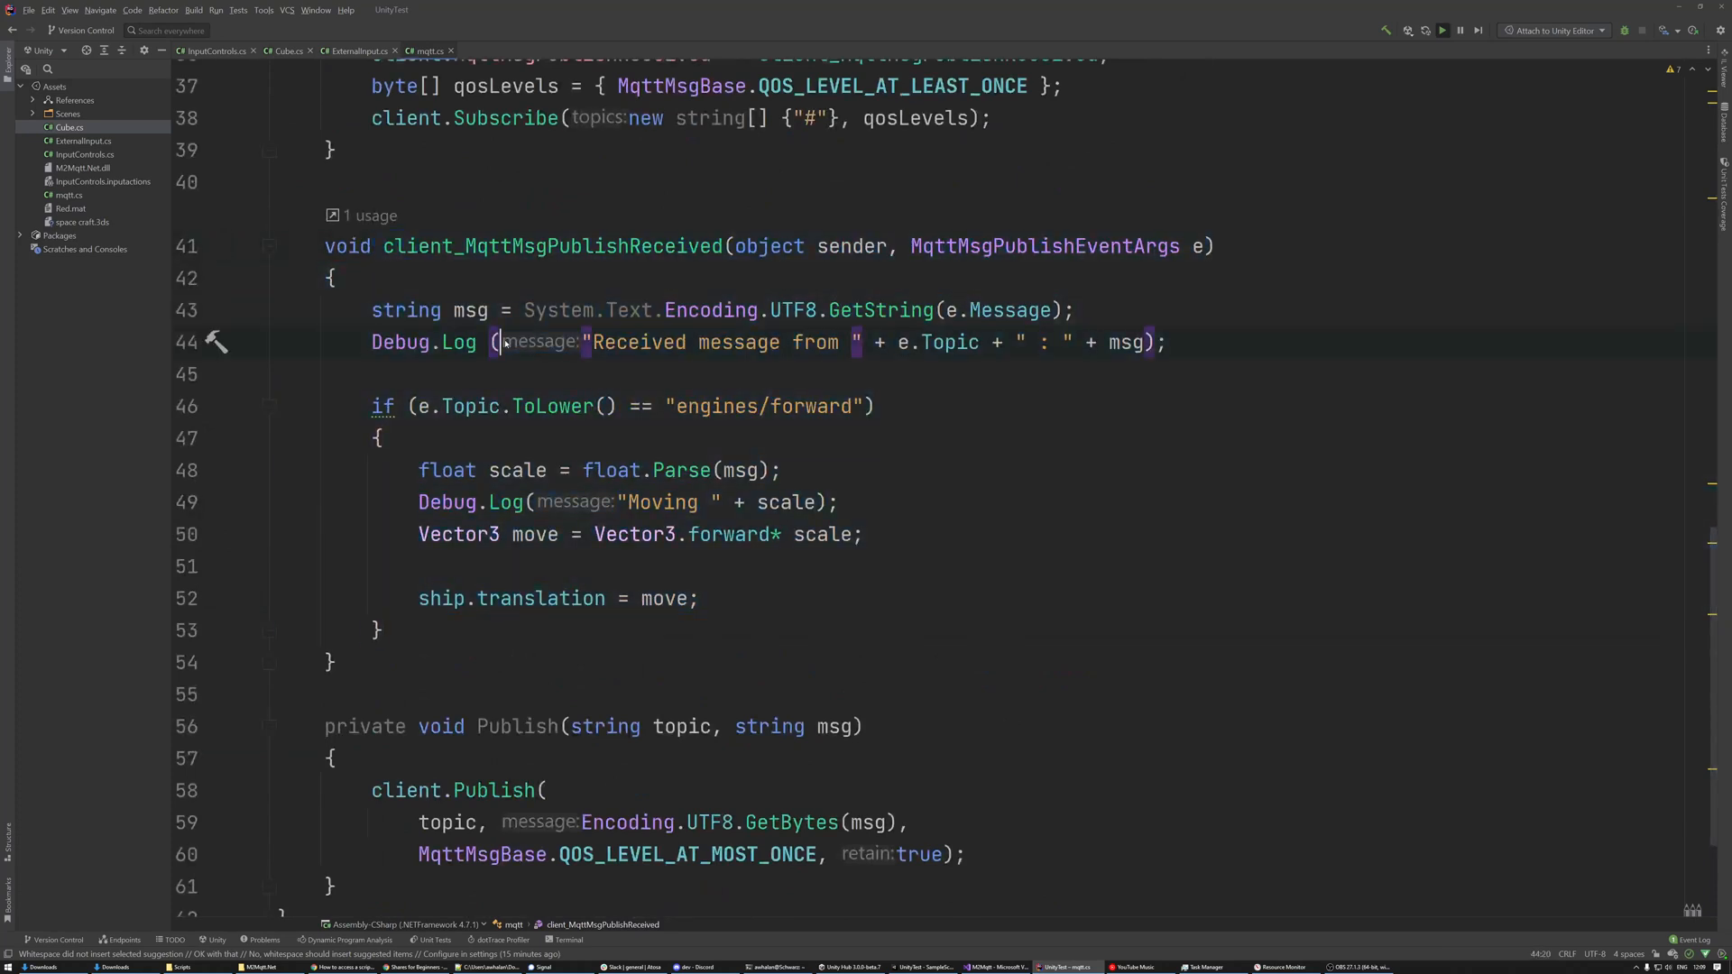